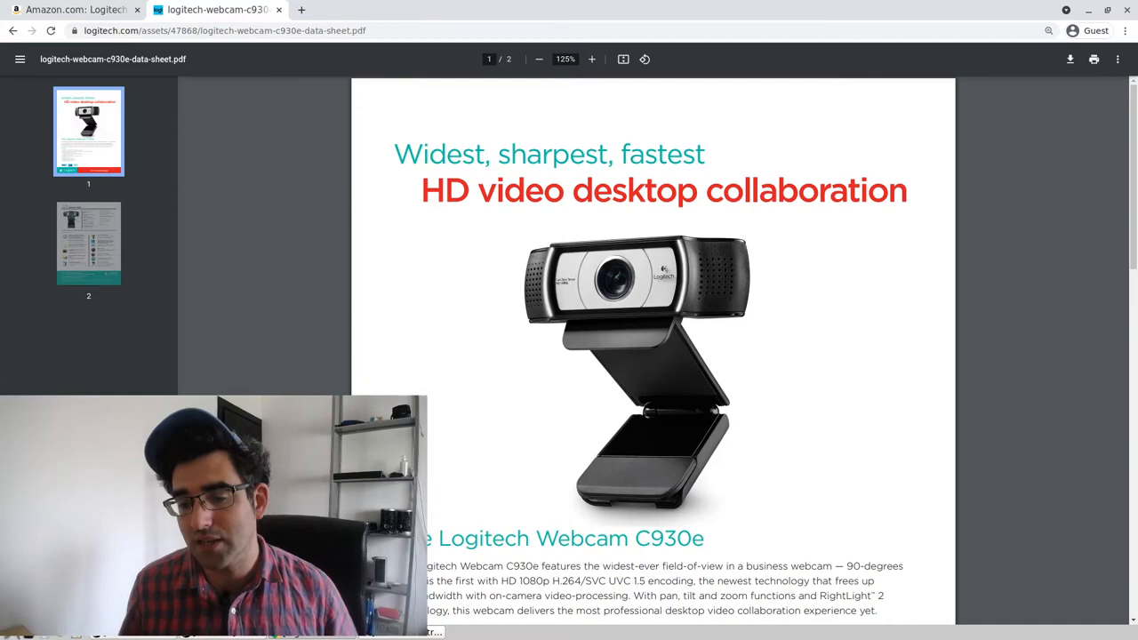
# Step: Scroll the C930e datasheet PDF down to the page 2 product specifications
pyautogui.scroll(-3)
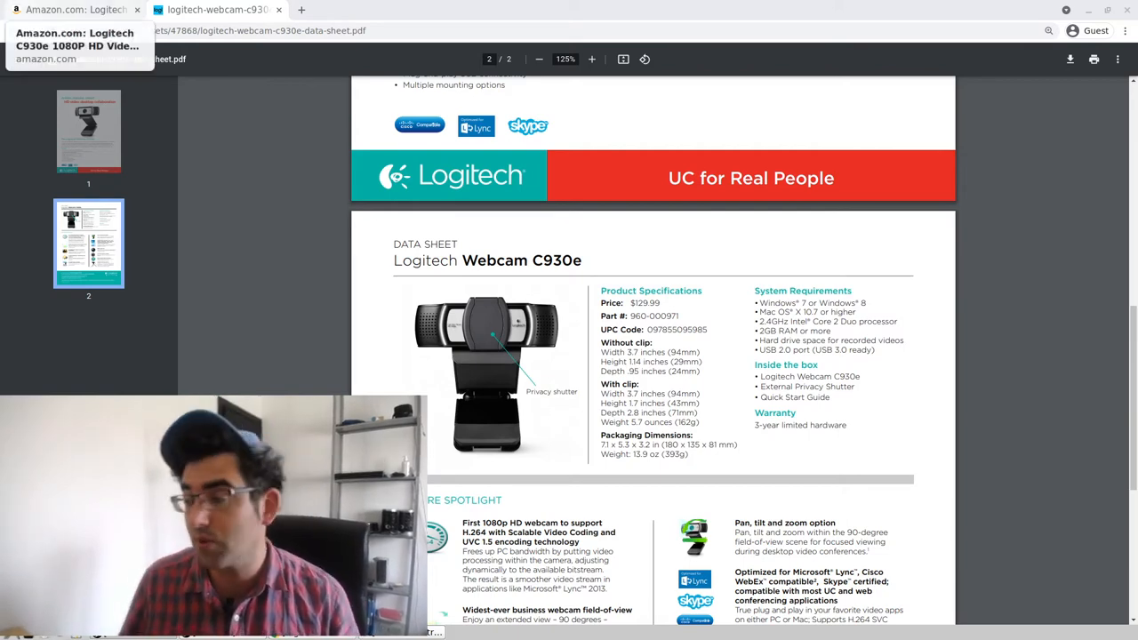
# Step: Show the Amazon C930e reviews praising the microphone, then bring up PulseAudio Volume Control
pyautogui.click(75, 10)
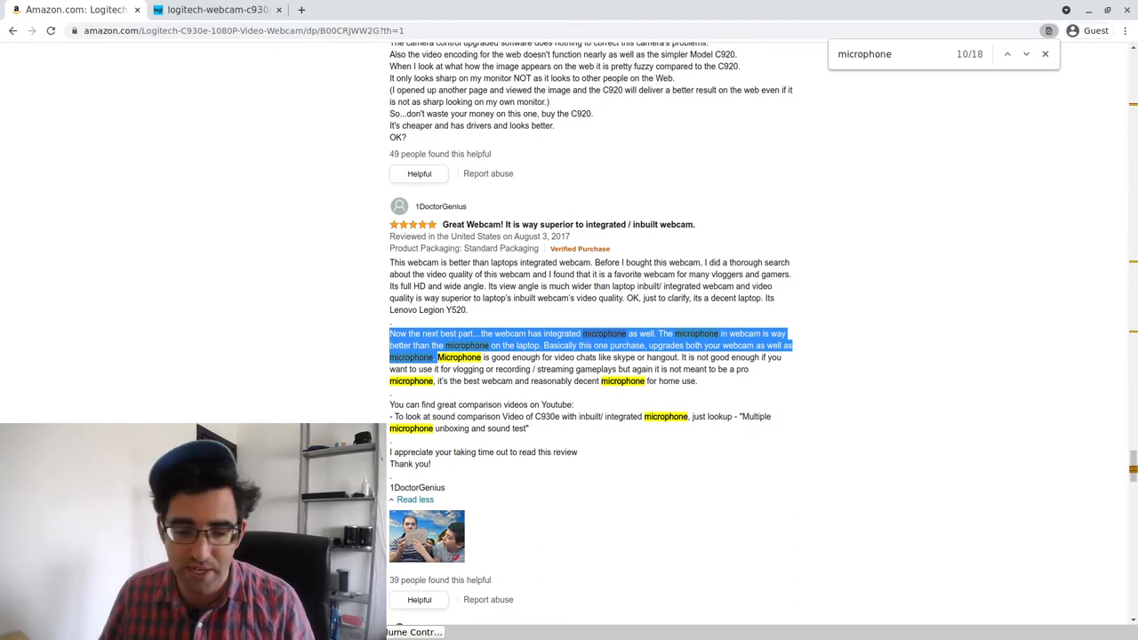
pyautogui.click(414, 633)
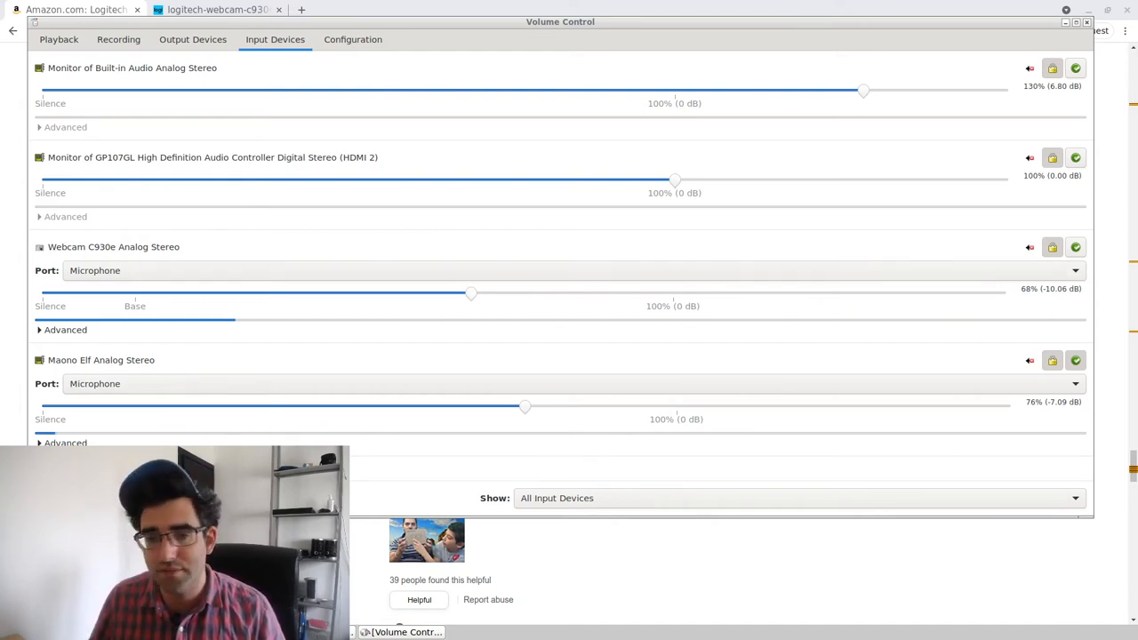
# Step: Raise the Webcam C930e Analog Stereo input slider to about 72%
pyautogui.moveTo(472, 293); pyautogui.dragTo(498, 294)
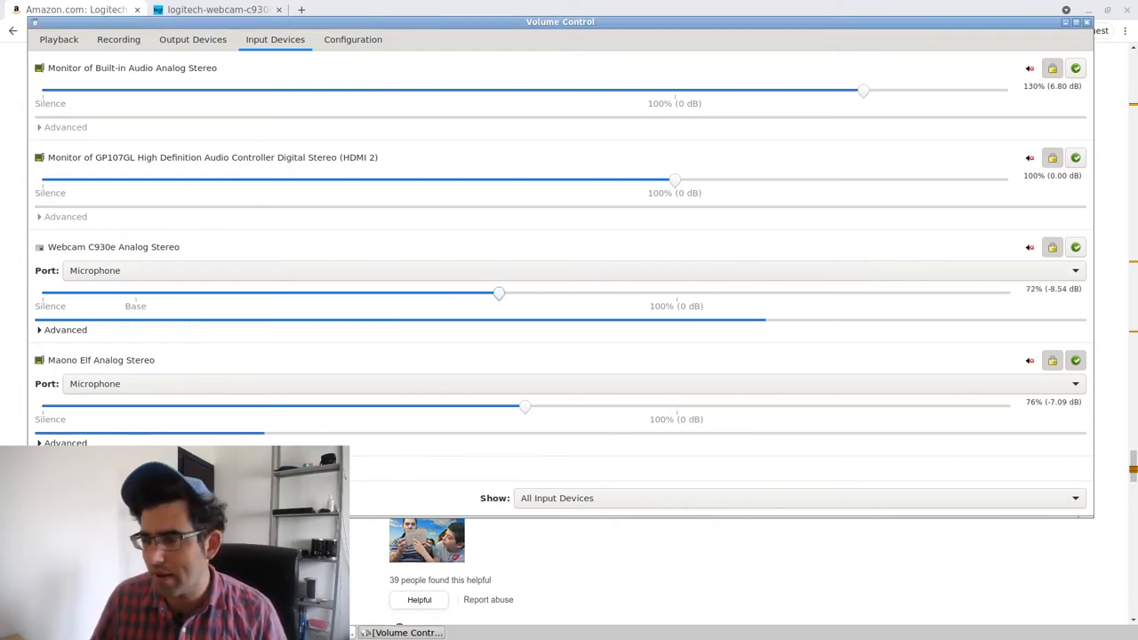
pyautogui.moveTo(498, 293); pyautogui.dragTo(527, 293)
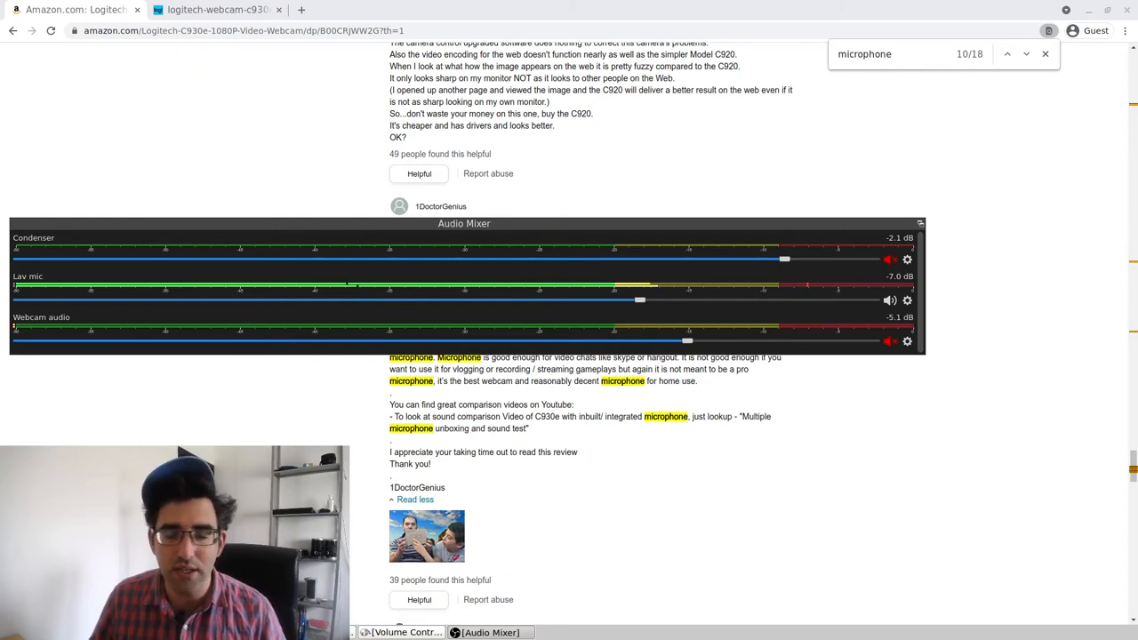
pyautogui.click(890, 342)
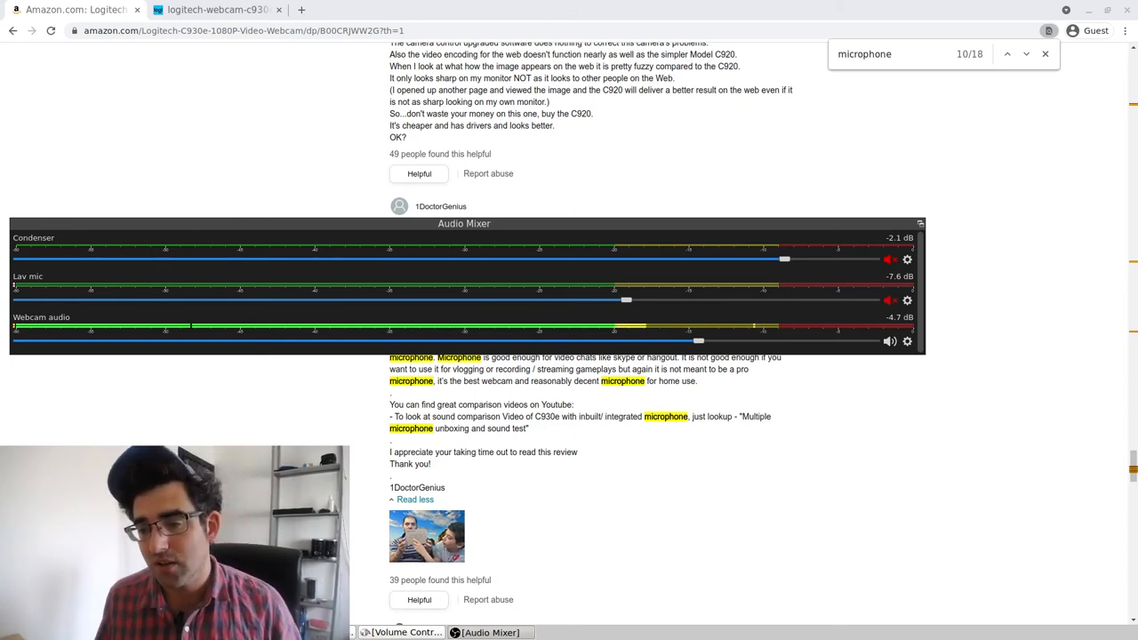
# Step: Mute the Lav mic in the Audio Mixer so Webcam audio is the active source
pyautogui.click(889, 298)
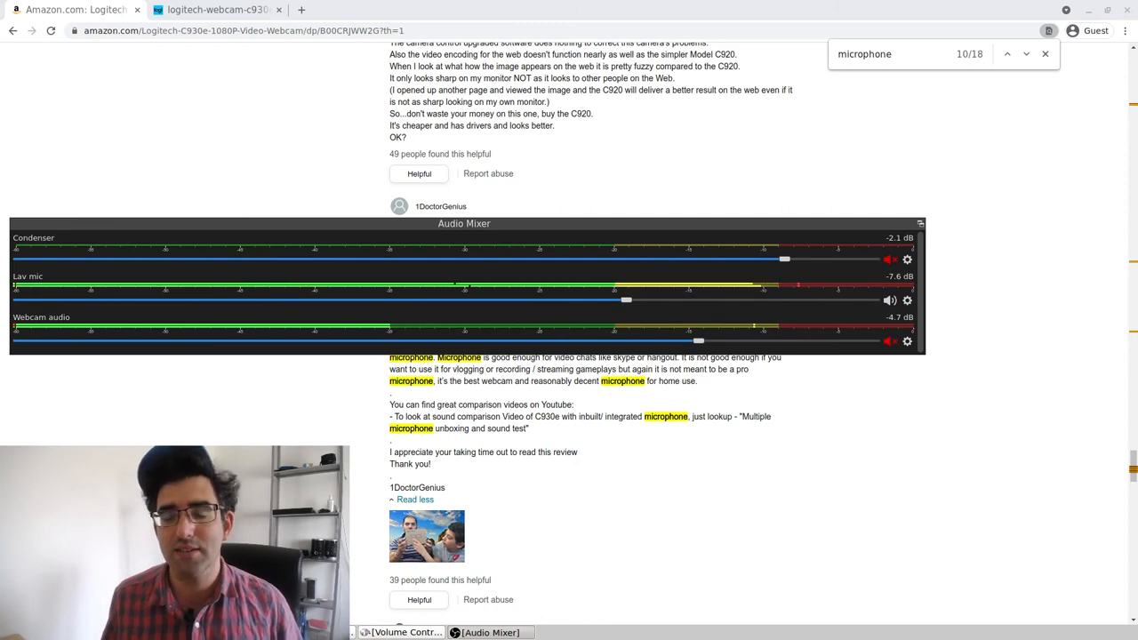
# Step: Lower the Lav mic fader in the Audio Mixer to about -11.5 dB
pyautogui.moveTo(626, 299); pyautogui.dragTo(601, 299)
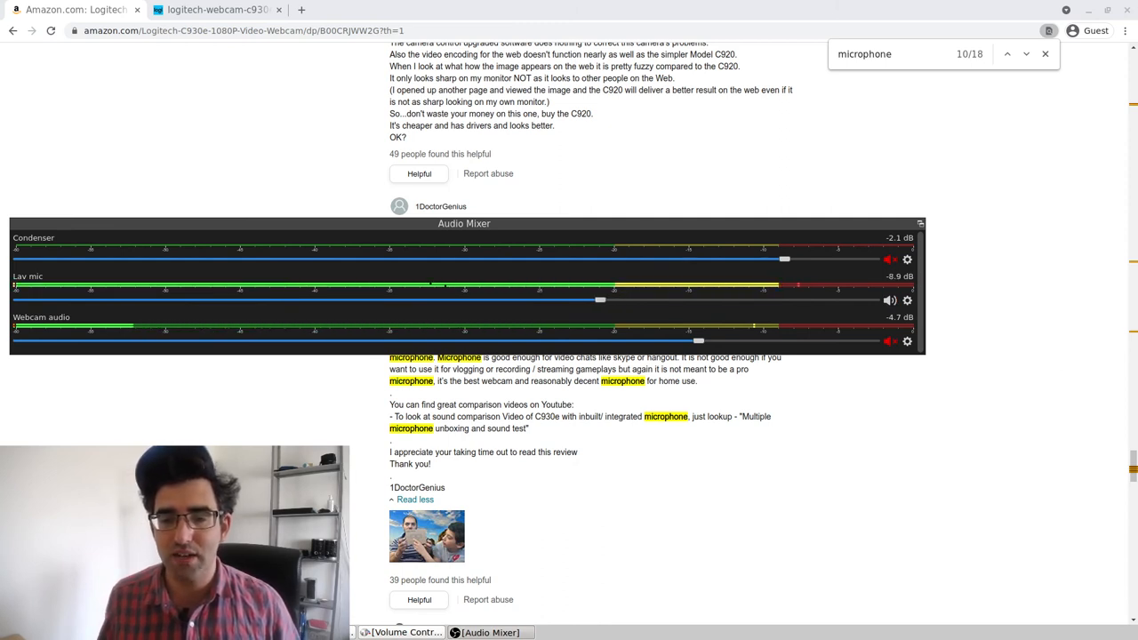
pyautogui.moveTo(601, 299); pyautogui.dragTo(583, 298)
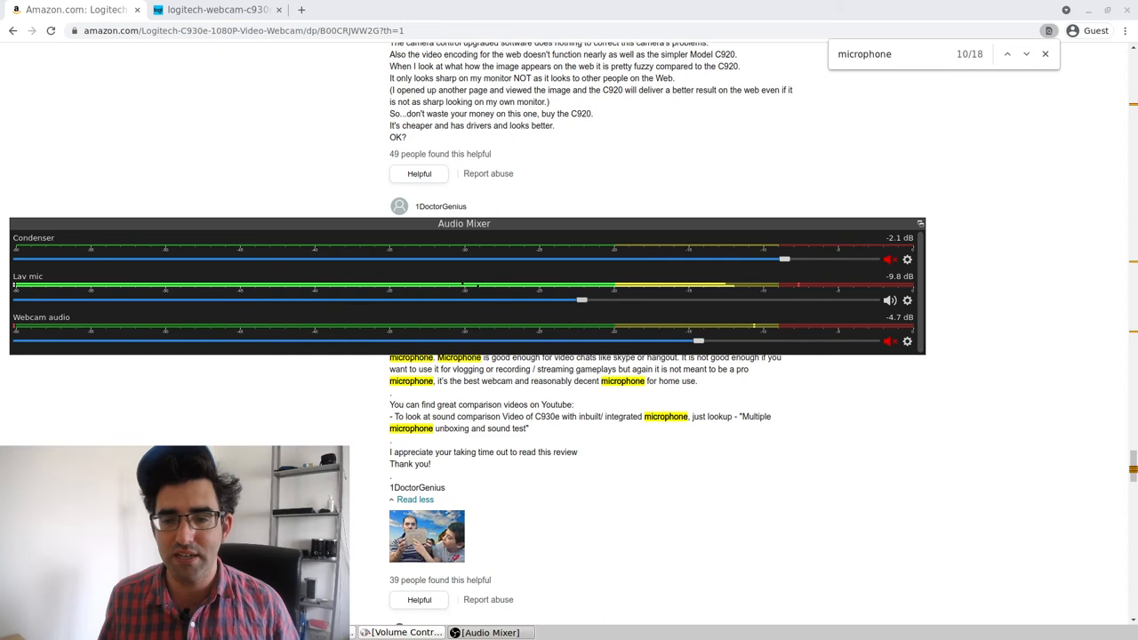
pyautogui.moveTo(581, 299); pyautogui.dragTo(563, 299)
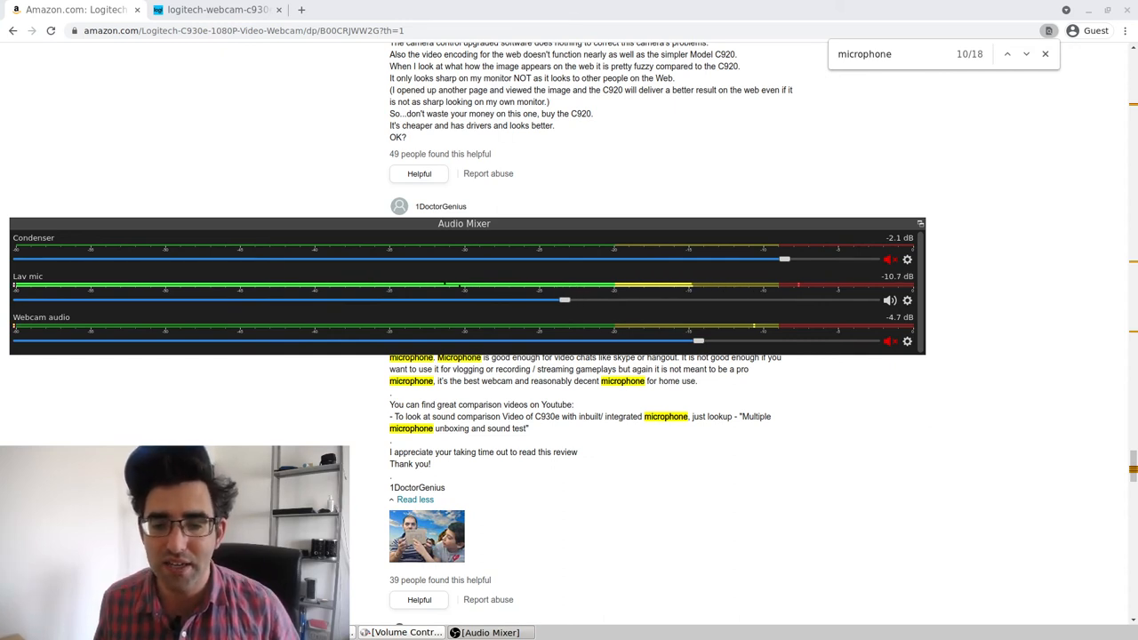
pyautogui.moveTo(566, 298); pyautogui.dragTo(551, 298)
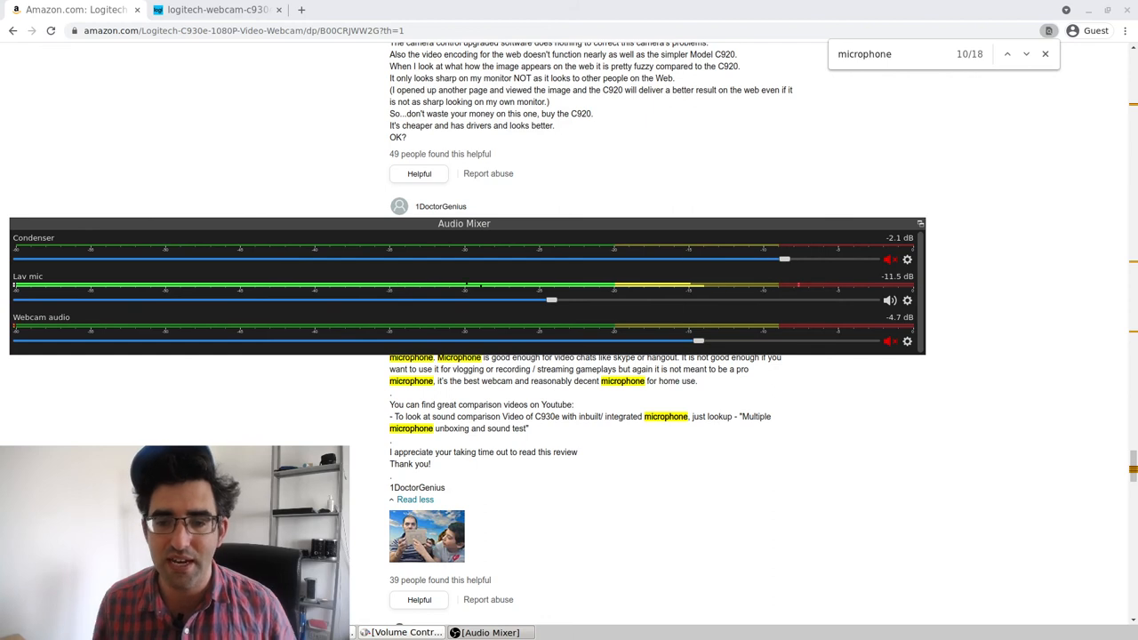